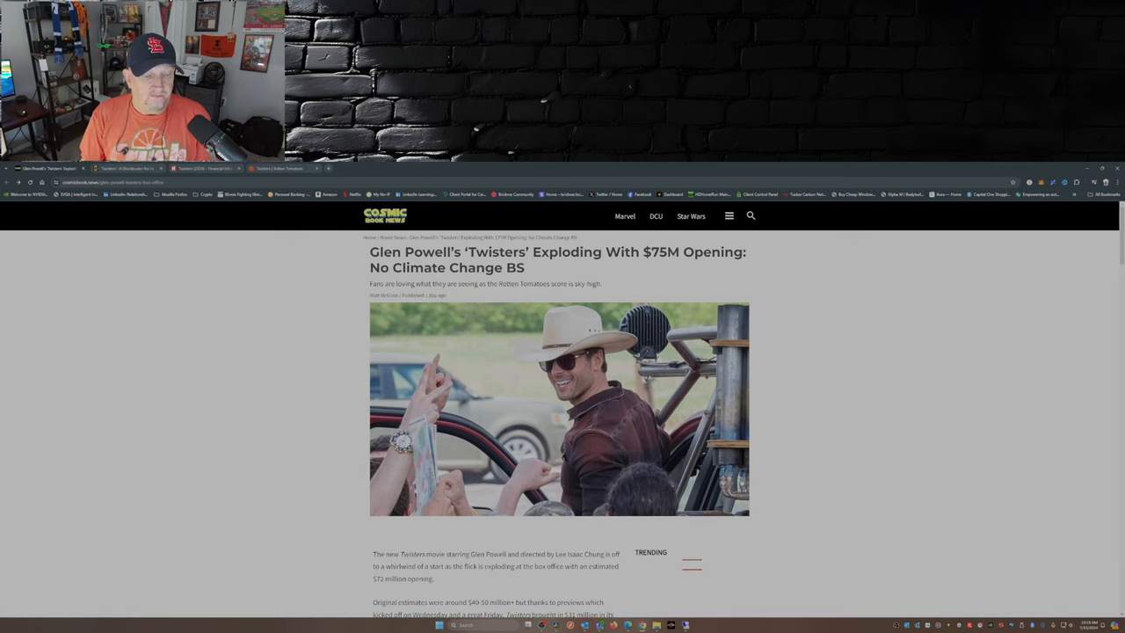
Scroll through the Cosmic Book News Twisters box-office article before reaching the Hollywood in Toto review
{"action": "scroll", "scroll_direction": "down", "scroll_amount": 3}
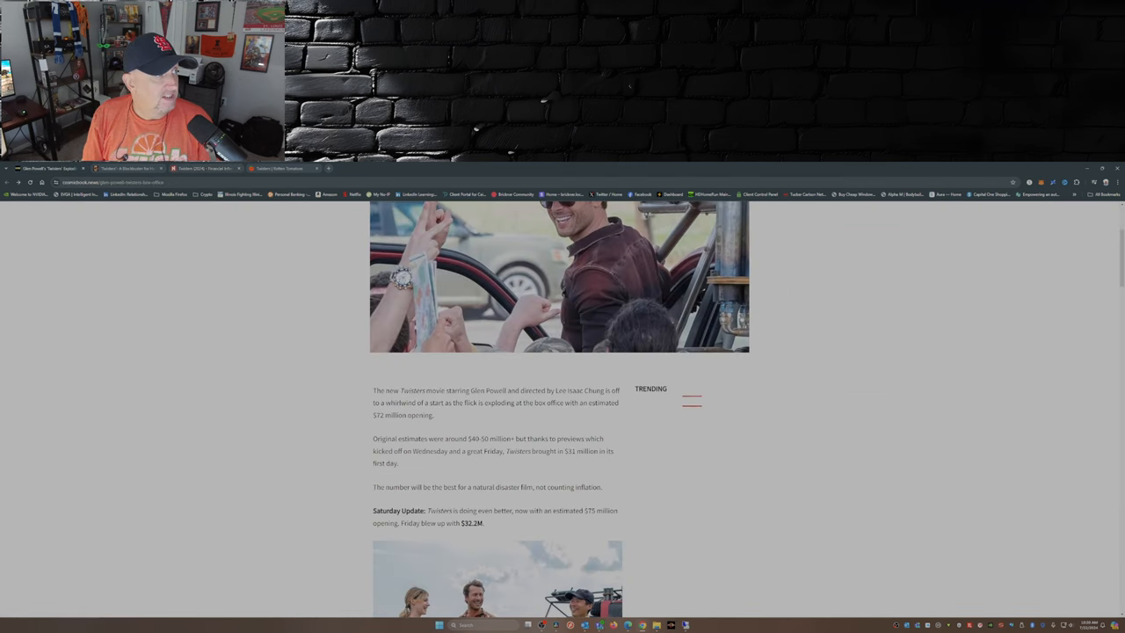
{"action": "scroll", "scroll_direction": "up", "scroll_amount": 3}
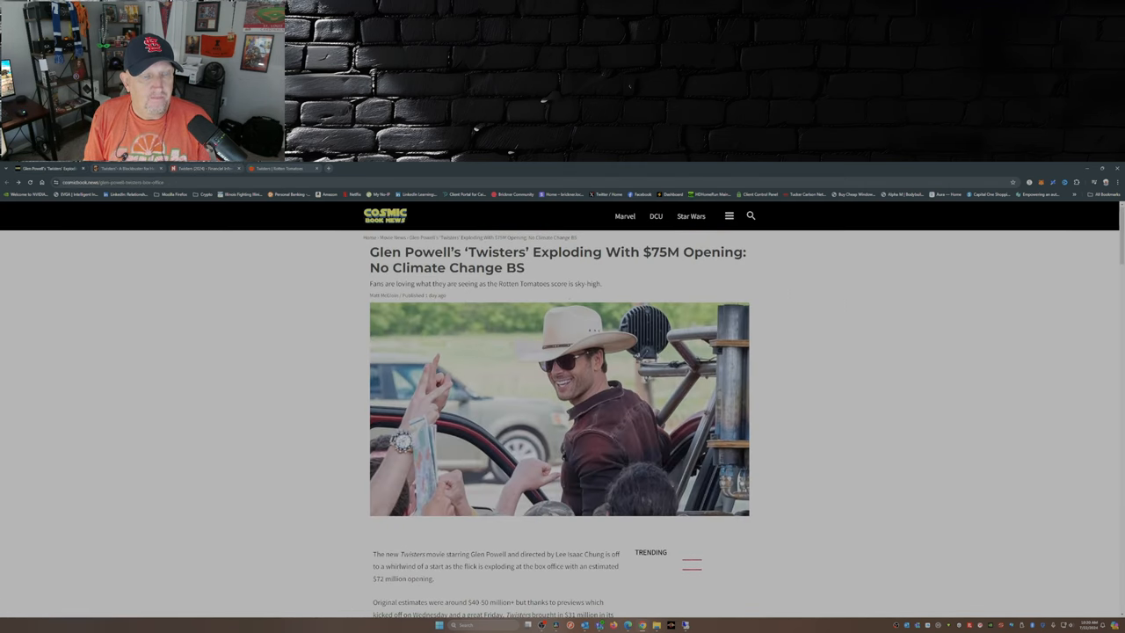
{"action": "scroll", "scroll_direction": "down", "scroll_amount": 3}
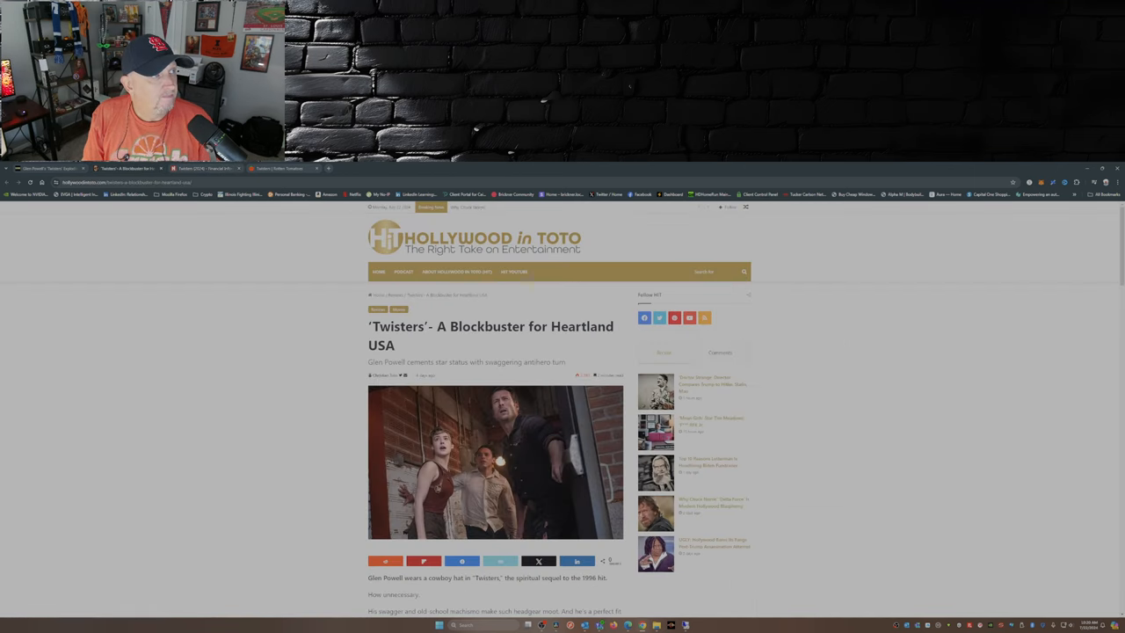
Switch back to the Cosmic Book News story on the estimated $75 million Twisters opening
{"action": "left_click", "coordinate": [124, 168]}
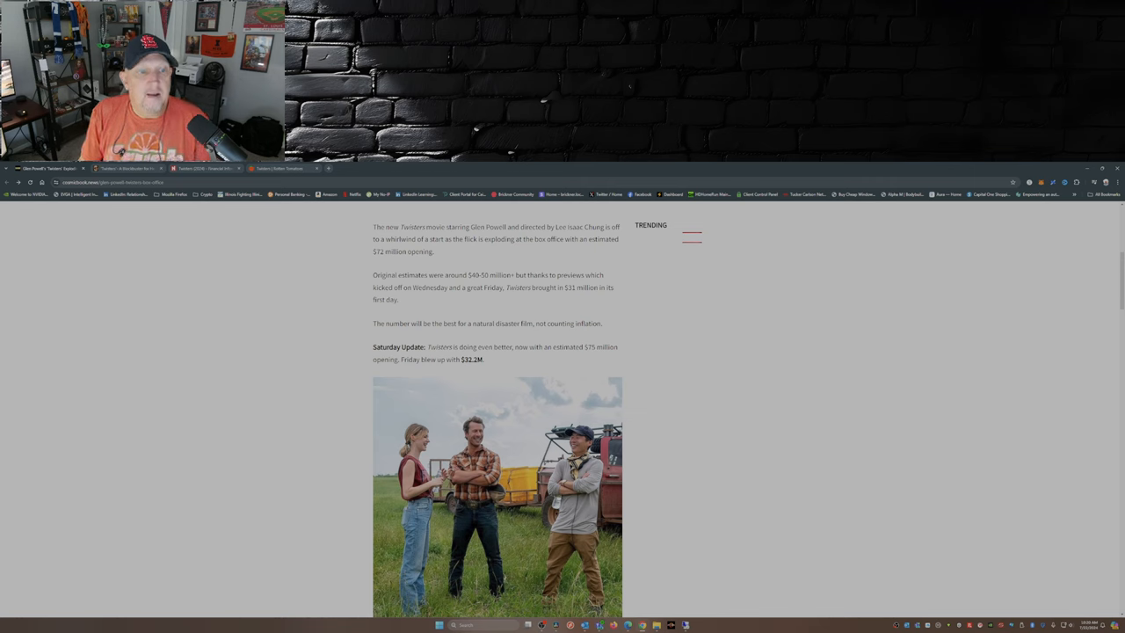
{"action": "scroll", "scroll_direction": "down", "scroll_amount": 3}
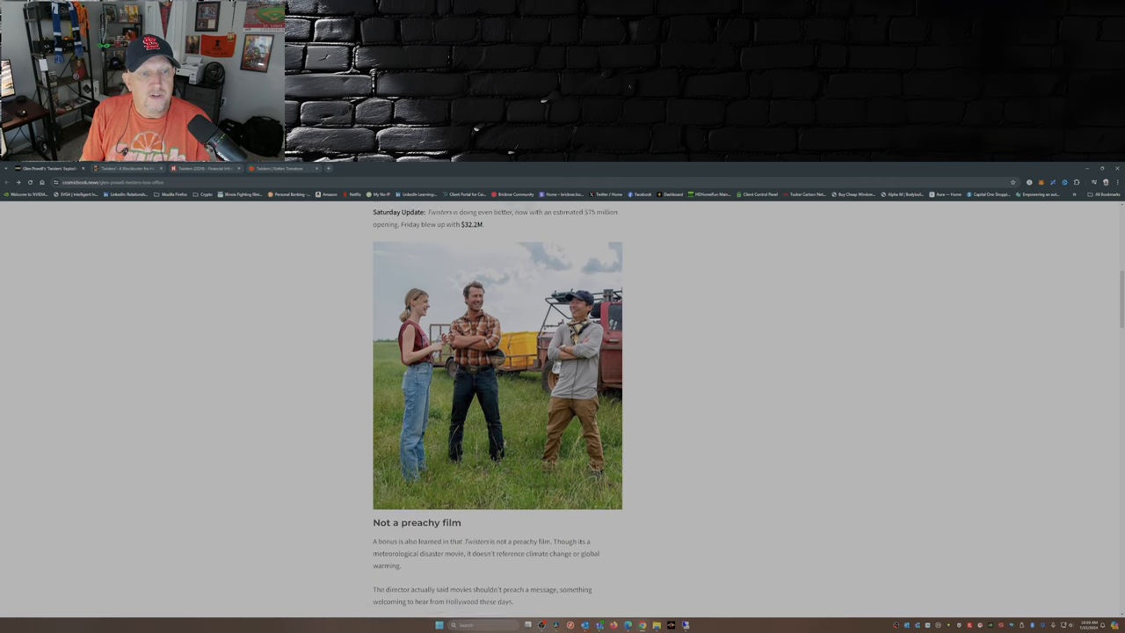
{"action": "scroll", "scroll_direction": "down", "scroll_amount": 3}
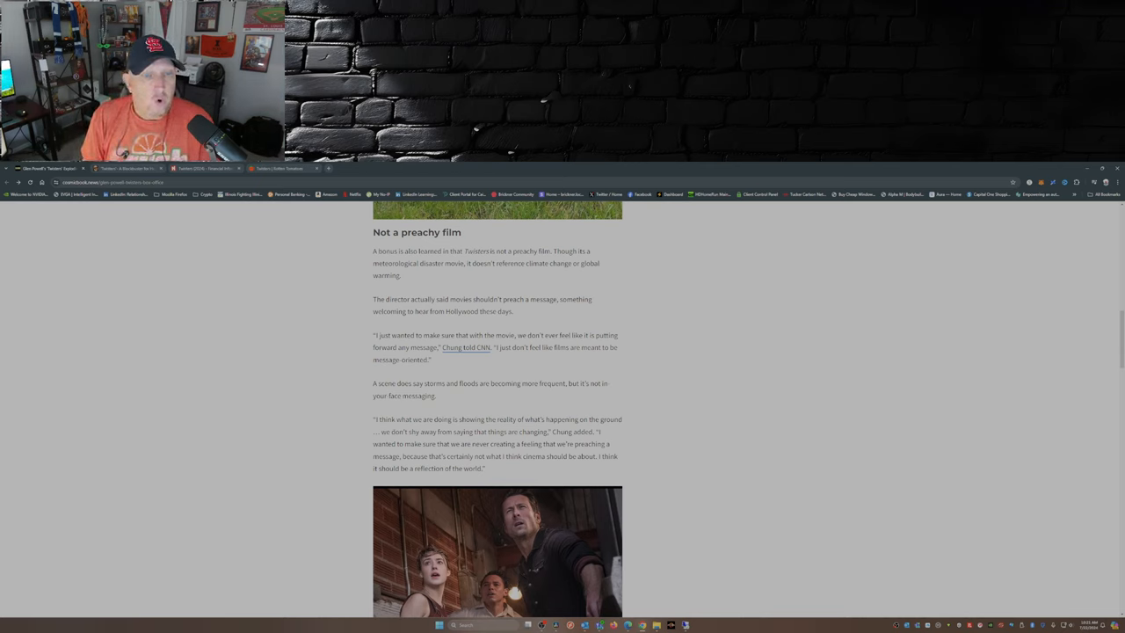
{"action": "scroll", "scroll_direction": "up", "scroll_amount": 3}
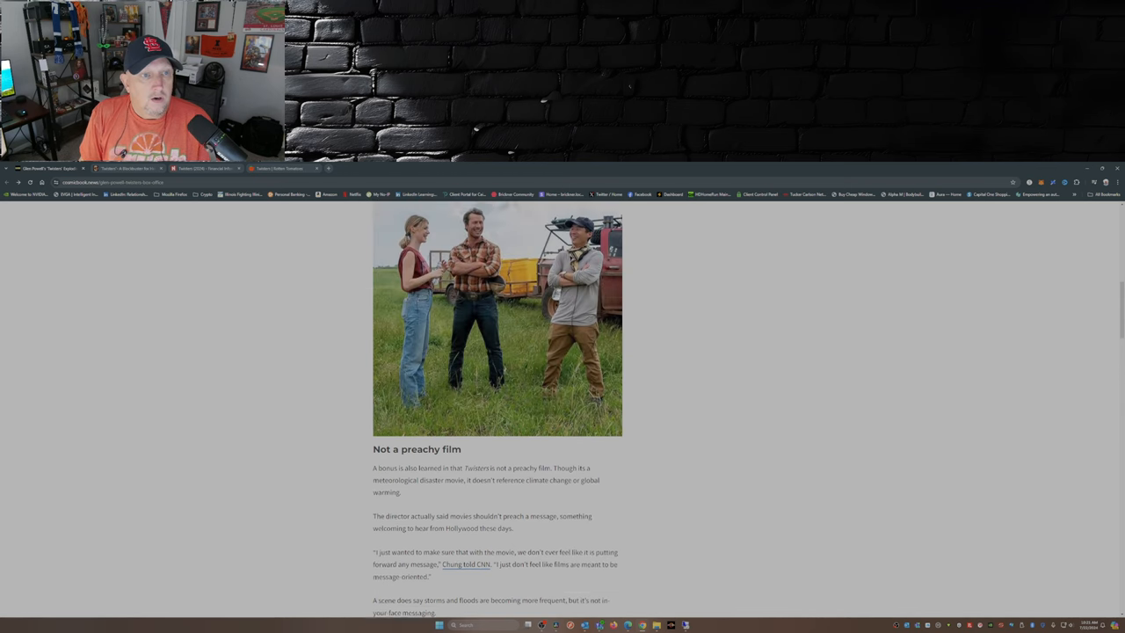
{"action": "scroll", "scroll_direction": "up", "scroll_amount": 3}
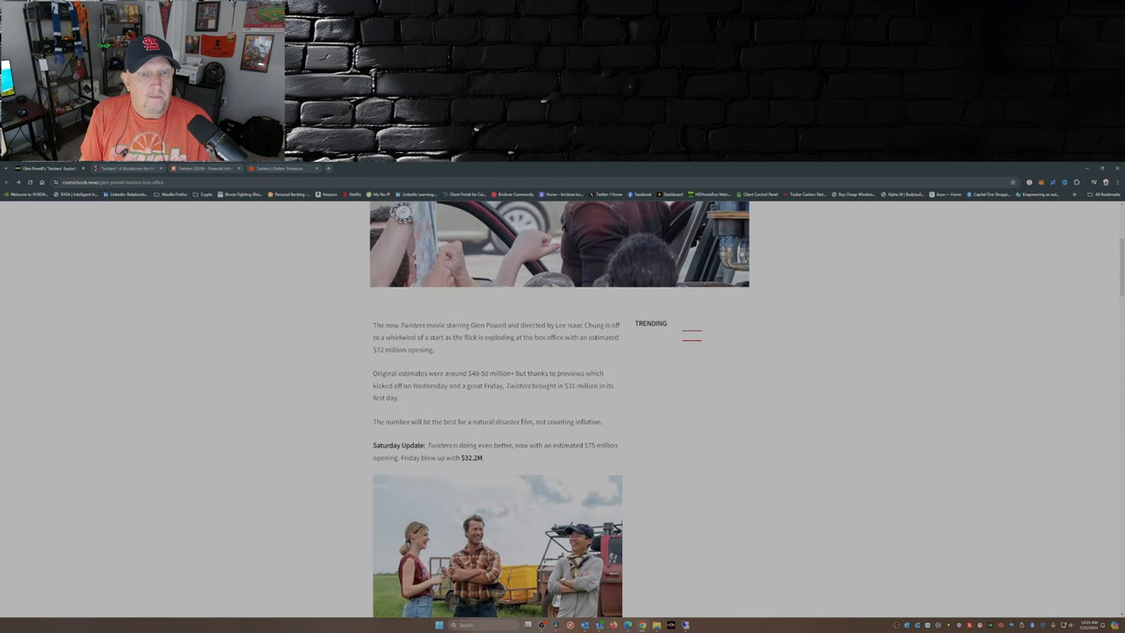
{"action": "scroll", "scroll_direction": "down", "scroll_amount": 3}
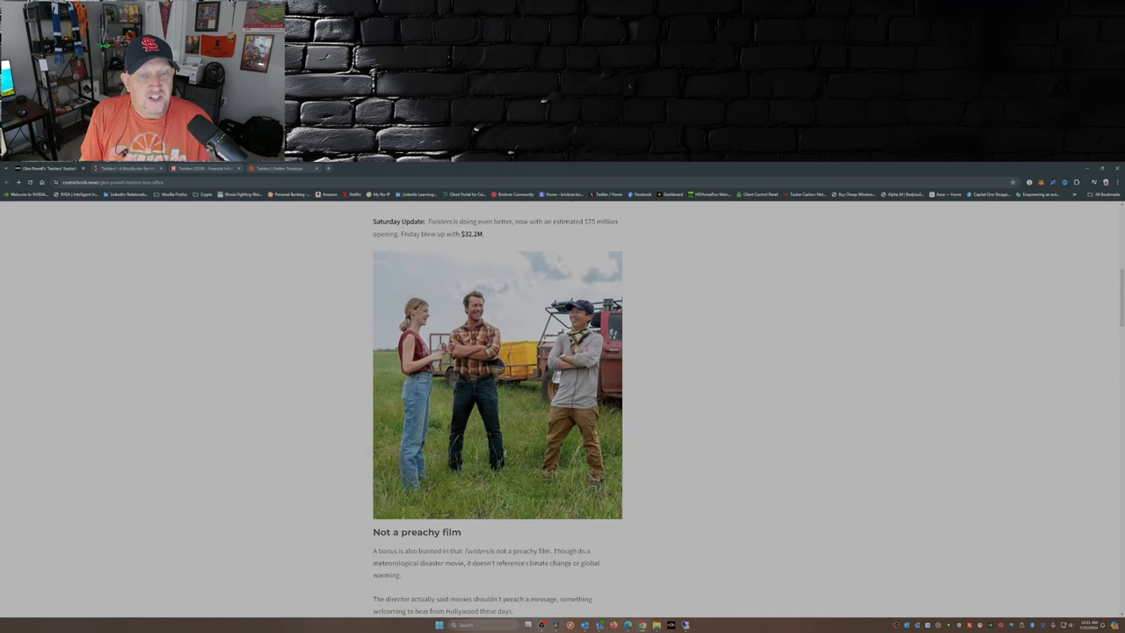
{"action": "scroll", "scroll_direction": "down", "scroll_amount": 3}
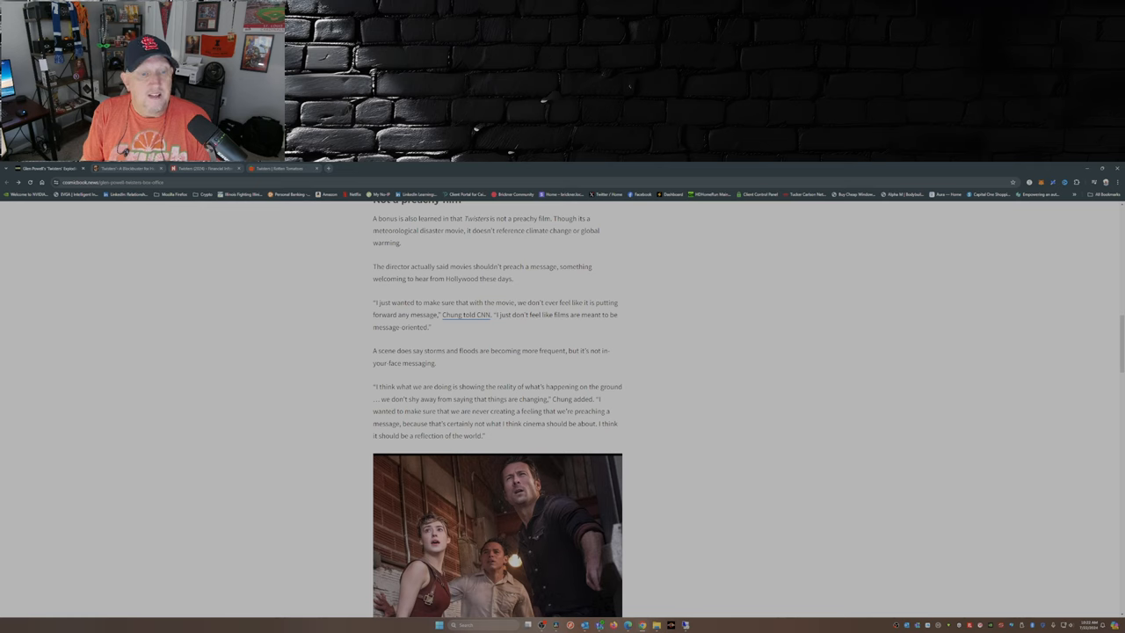
Scroll the article down to the Rotten Tomatoes score box for Twisters
{"action": "scroll", "scroll_direction": "down", "scroll_amount": 3}
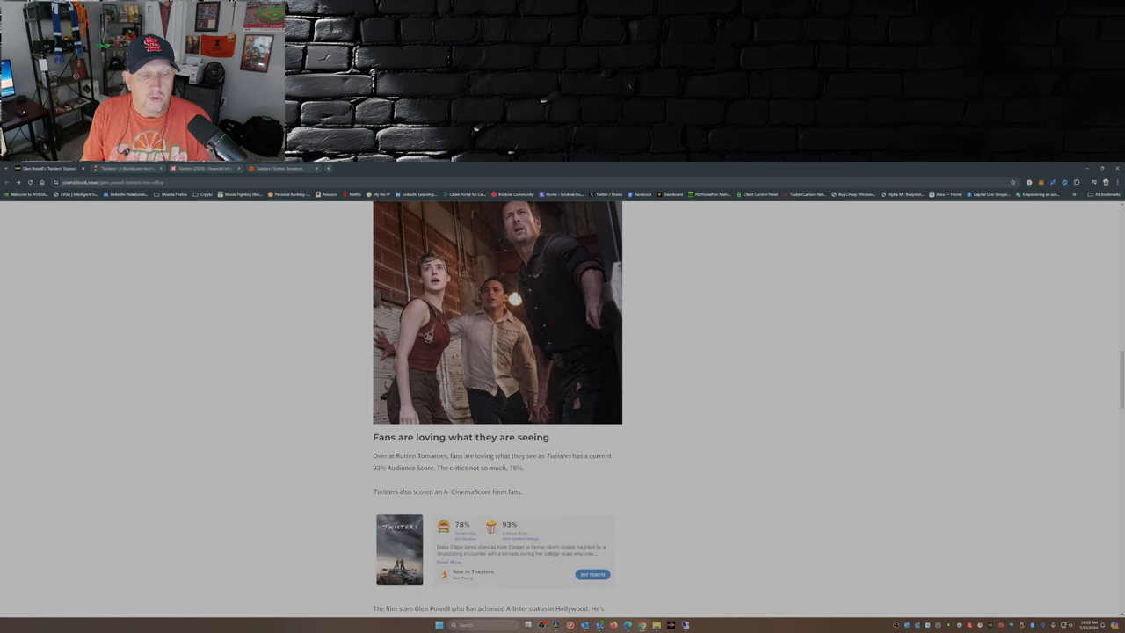
{"action": "scroll", "scroll_direction": "down", "scroll_amount": 3}
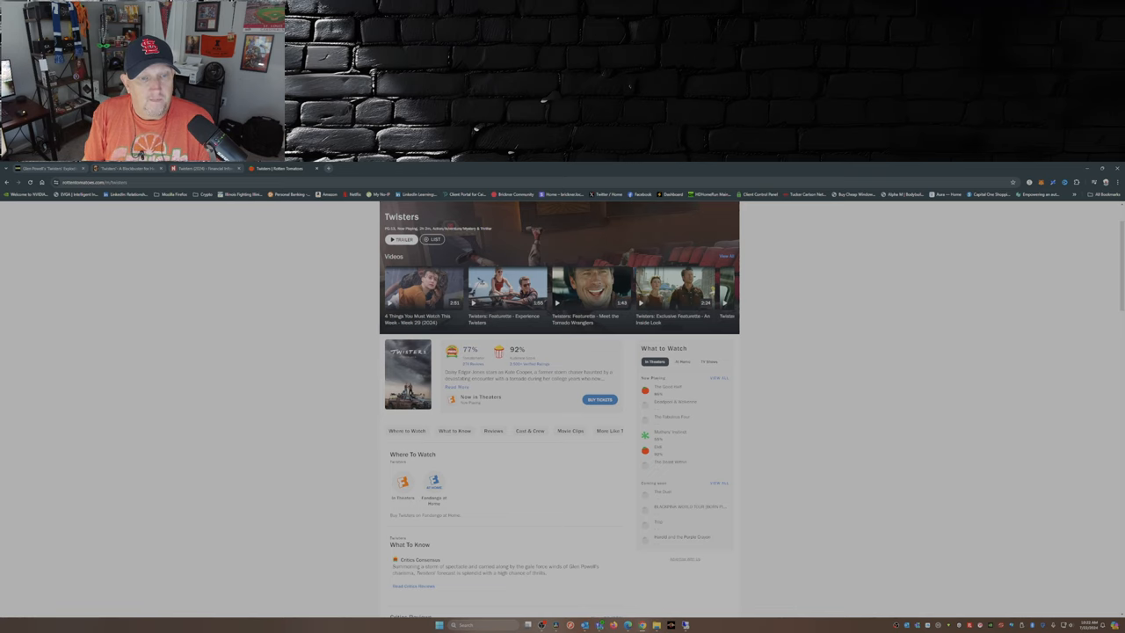
View the Rotten Tomatoes score breakdown for All Audiences, then return to Cosmic Book News
{"action": "left_click", "coordinate": [470, 352]}
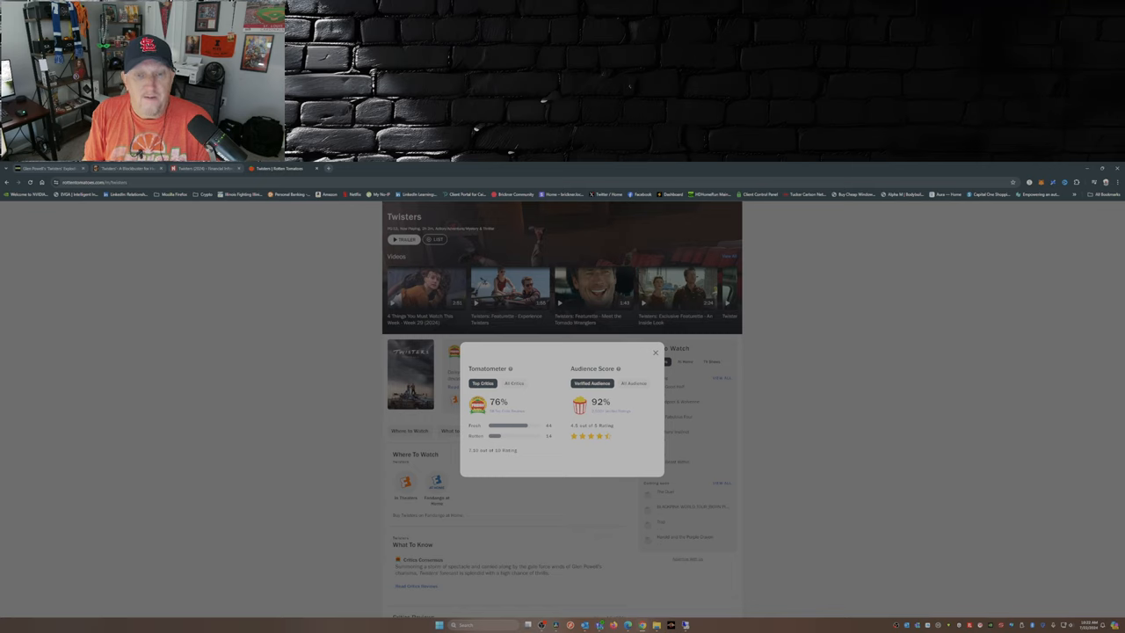
{"action": "left_click", "coordinate": [634, 383]}
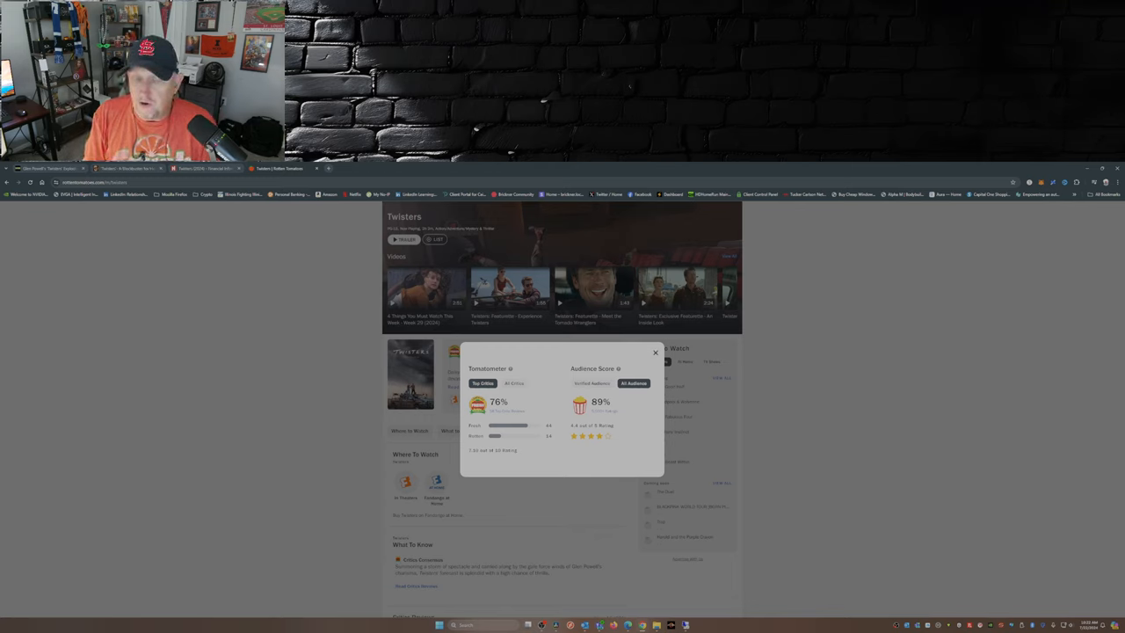
{"action": "left_click", "coordinate": [654, 353]}
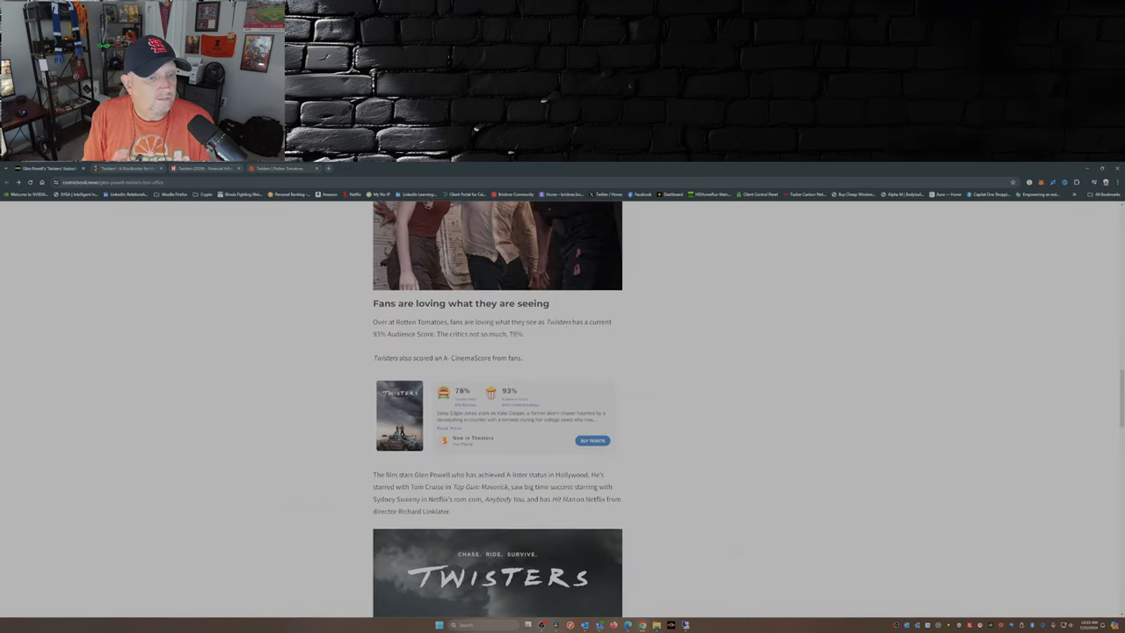
{"action": "scroll", "scroll_direction": "down", "scroll_amount": 3}
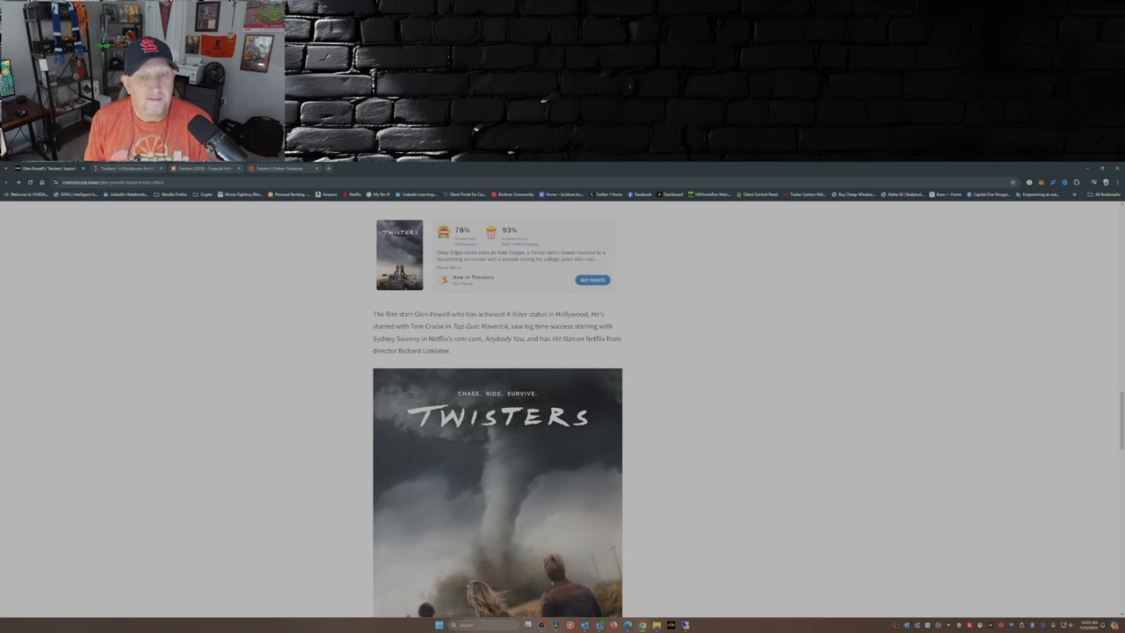
{"action": "scroll", "scroll_direction": "down", "scroll_amount": 3}
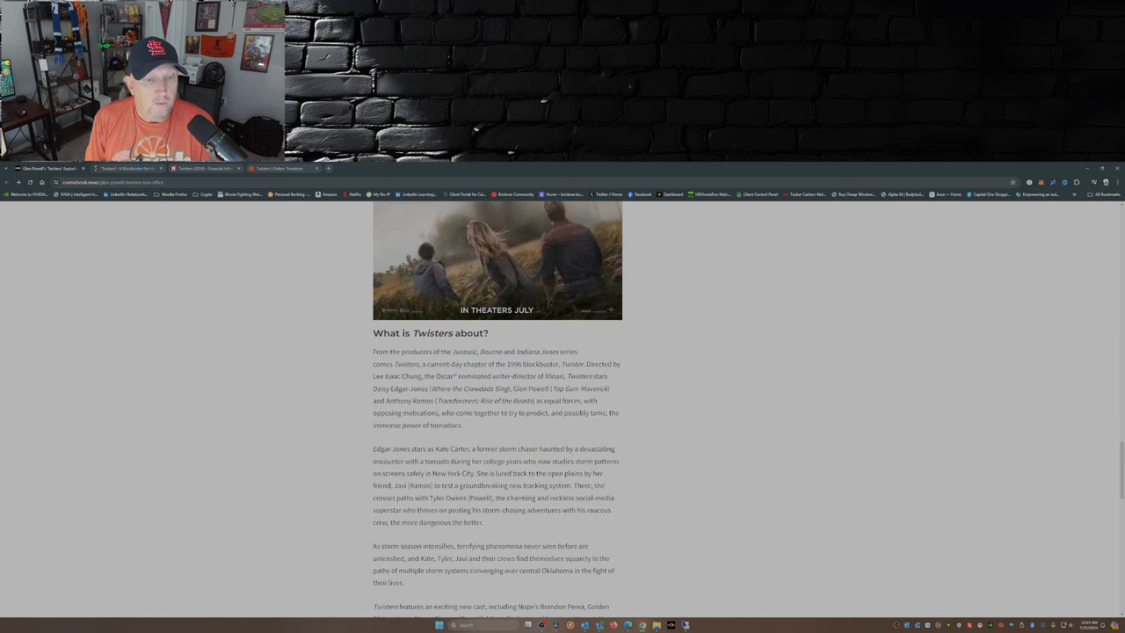
{"action": "scroll", "scroll_direction": "down", "scroll_amount": 3}
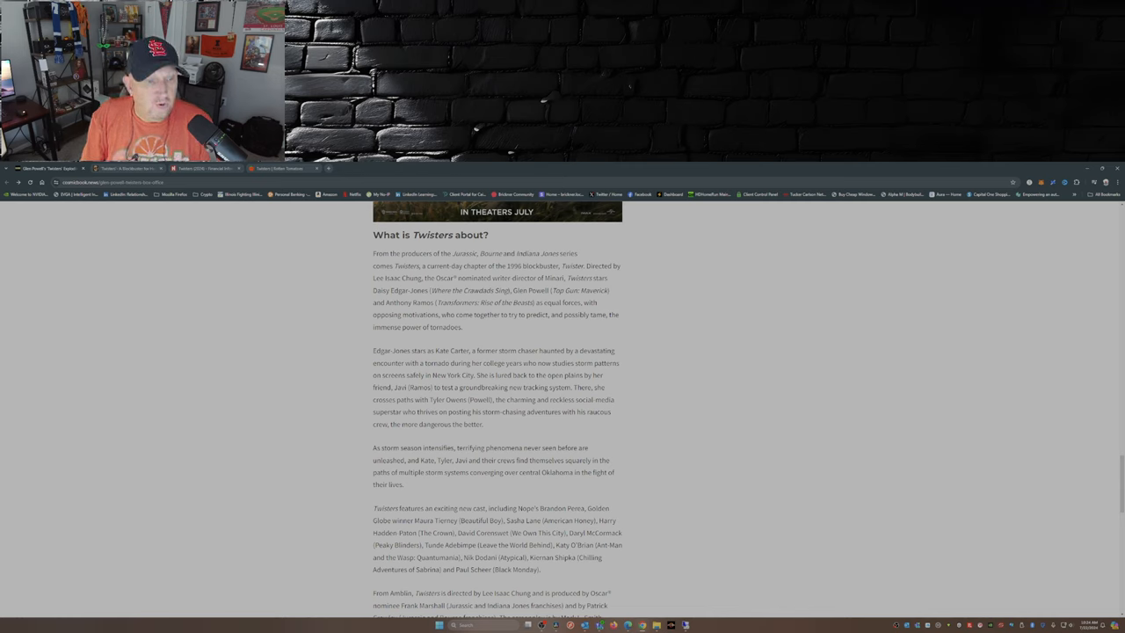
{"action": "scroll", "scroll_direction": "down", "scroll_amount": 3}
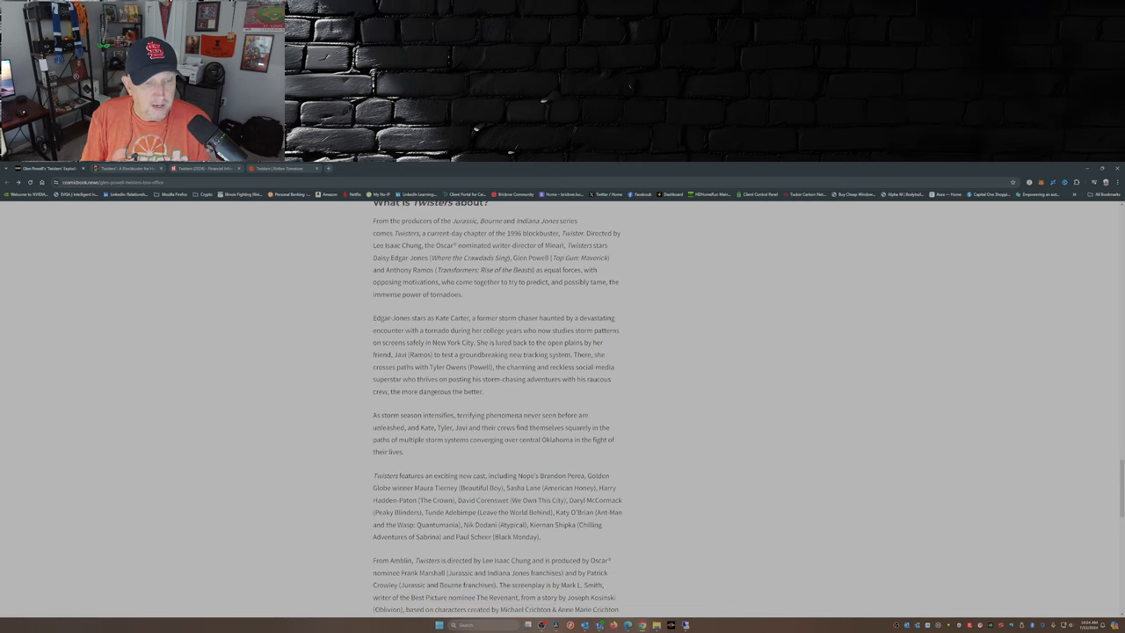
{"action": "scroll", "scroll_direction": "down", "scroll_amount": 3}
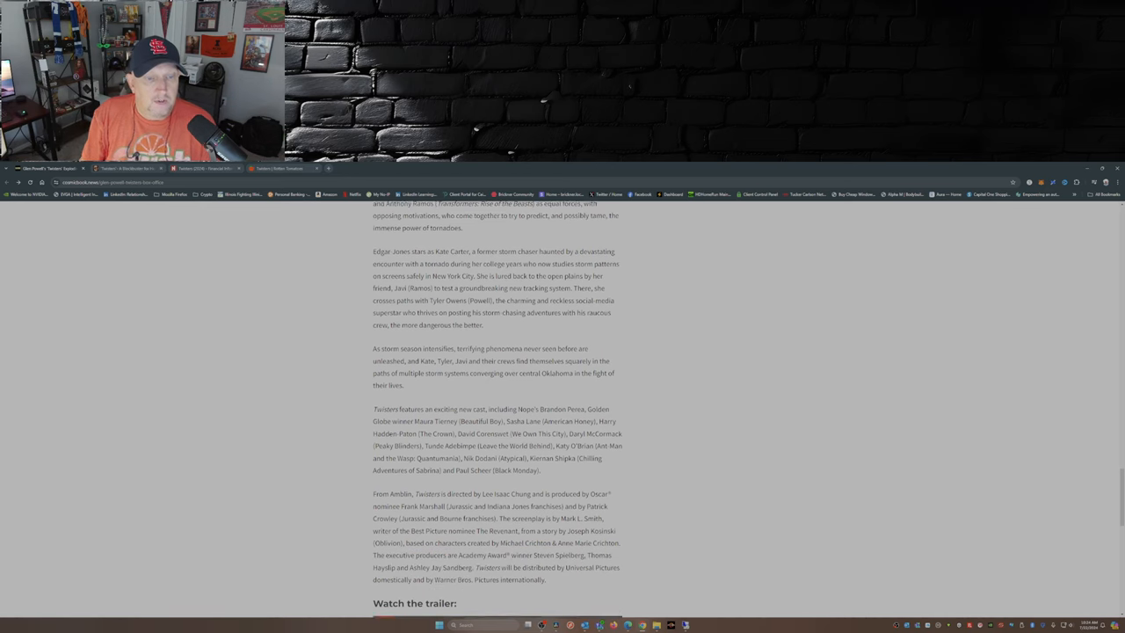
{"action": "scroll", "scroll_direction": "down", "scroll_amount": 3}
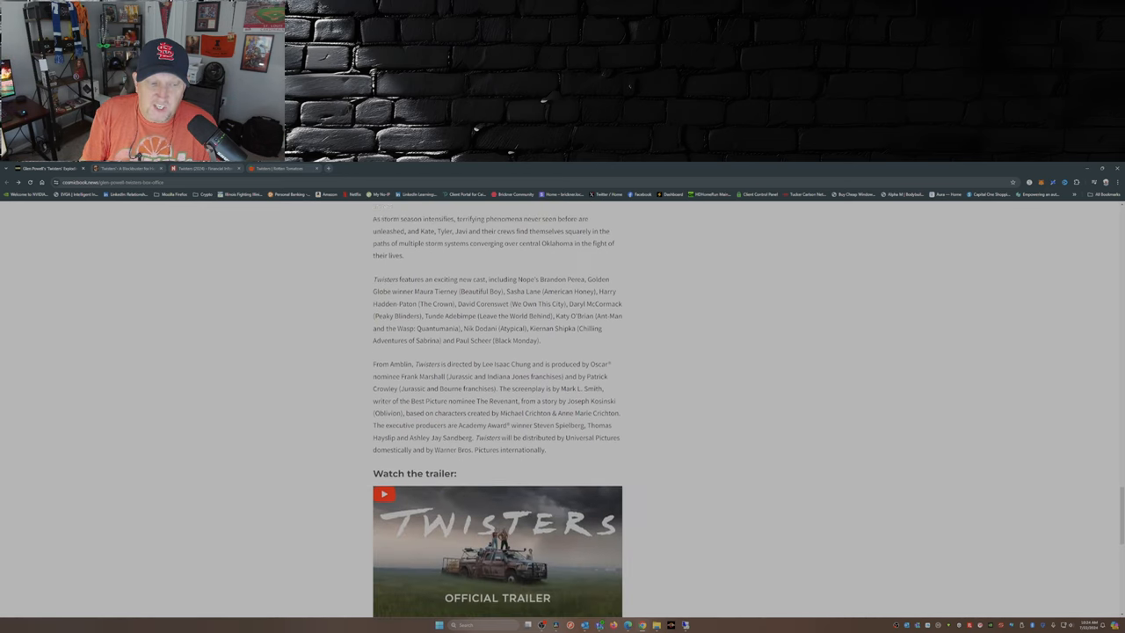
{"action": "scroll", "scroll_direction": "down", "scroll_amount": 3}
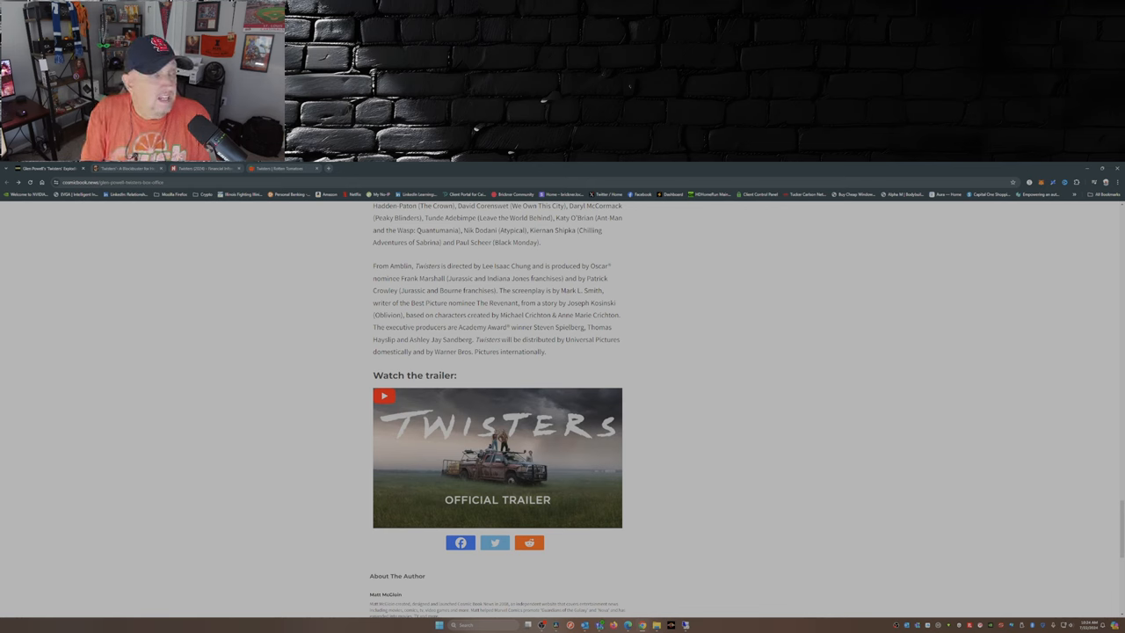
{"action": "scroll", "scroll_direction": "up", "scroll_amount": 3}
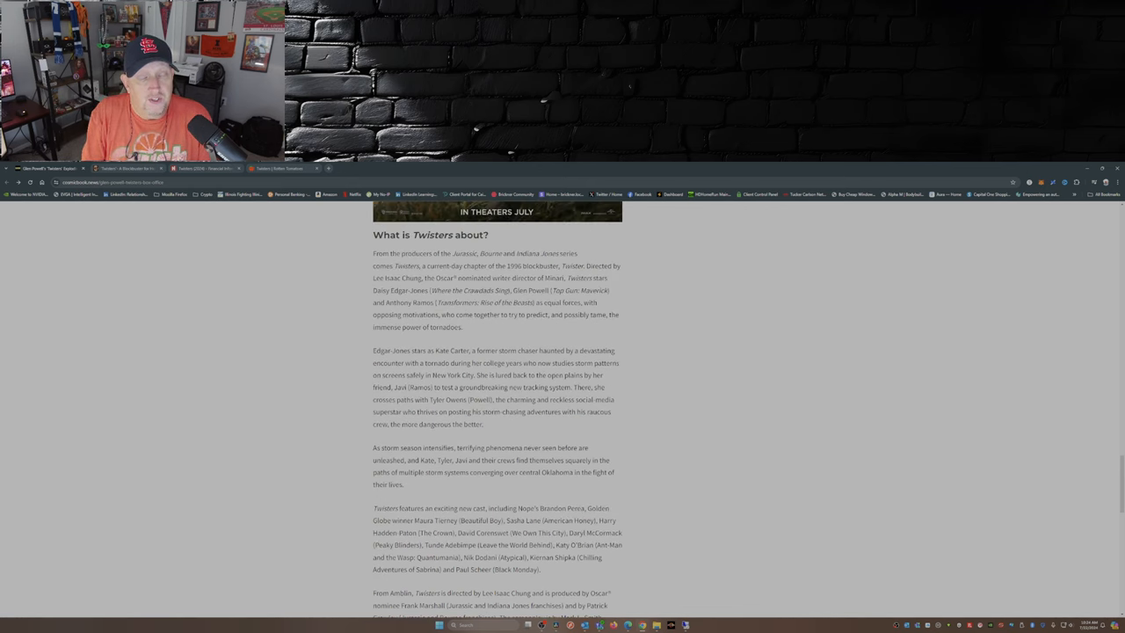
{"action": "scroll", "scroll_direction": "down", "scroll_amount": 3}
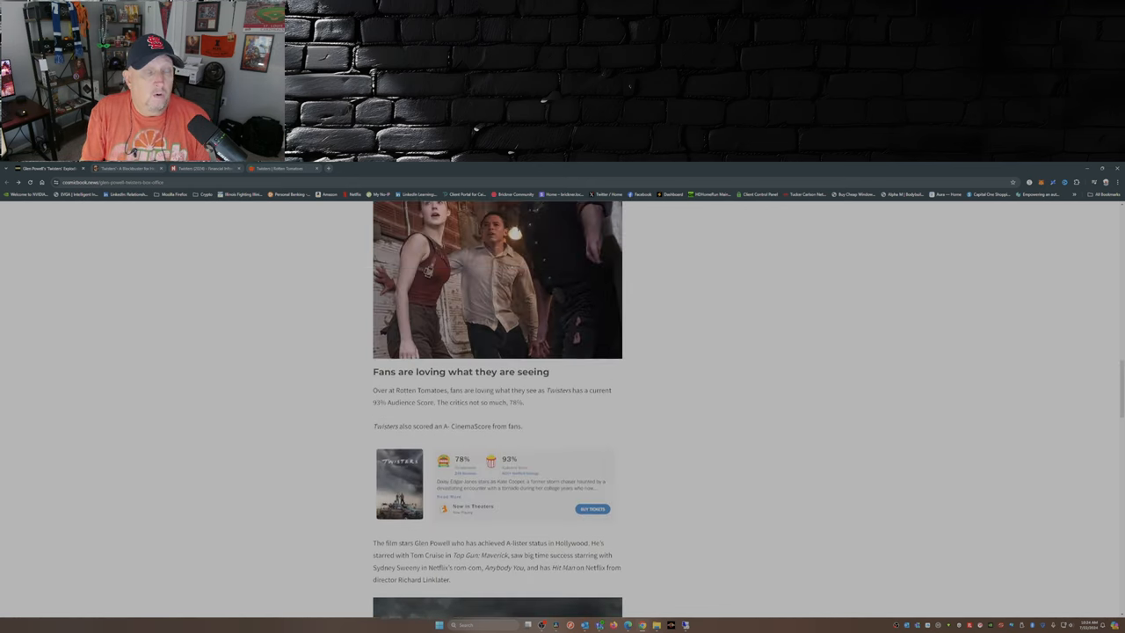
{"action": "scroll", "scroll_direction": "down", "scroll_amount": 3}
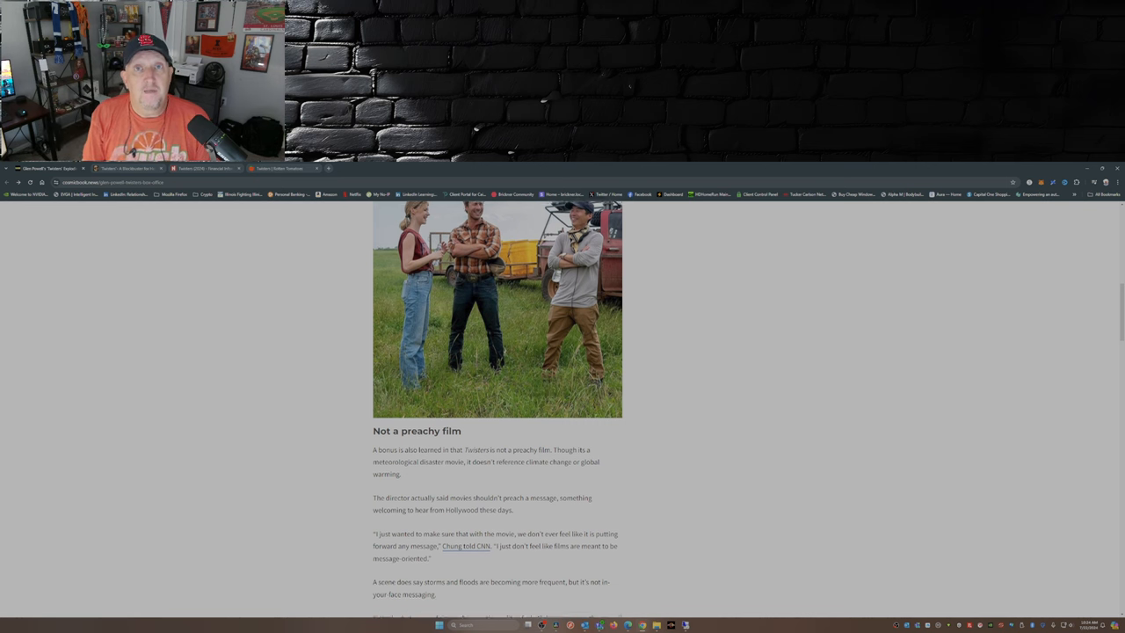
{"action": "scroll", "scroll_direction": "up", "scroll_amount": 3}
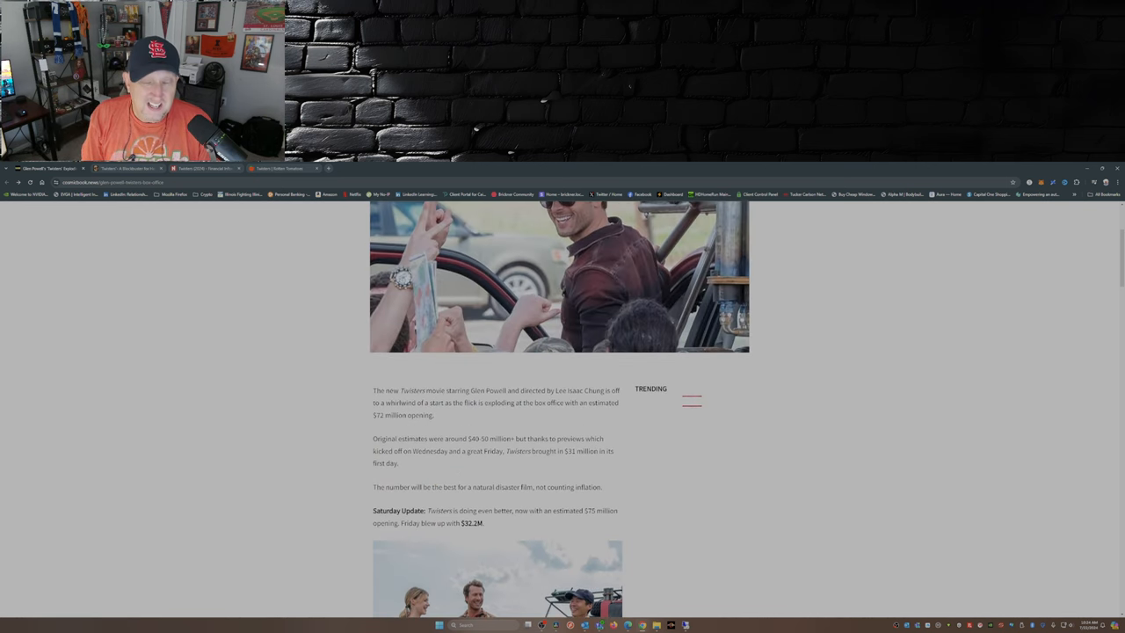